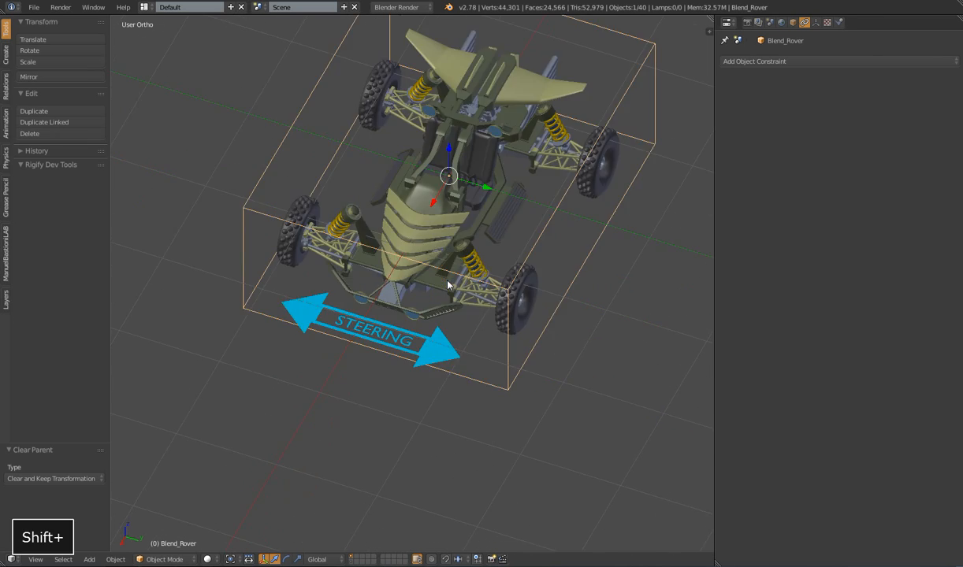
Step: Select all rover parts to prepare for unparenting them from Blend_Rover
key(a)
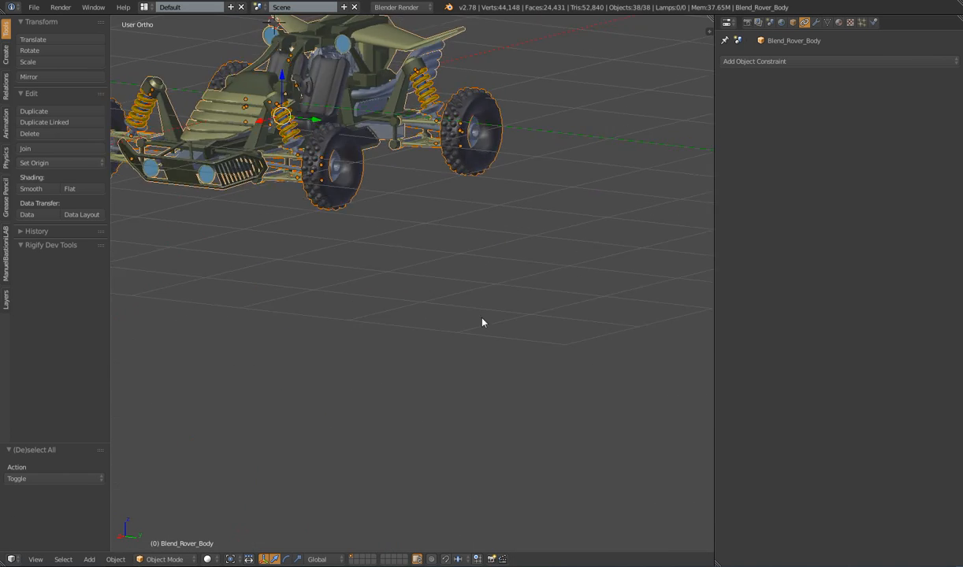